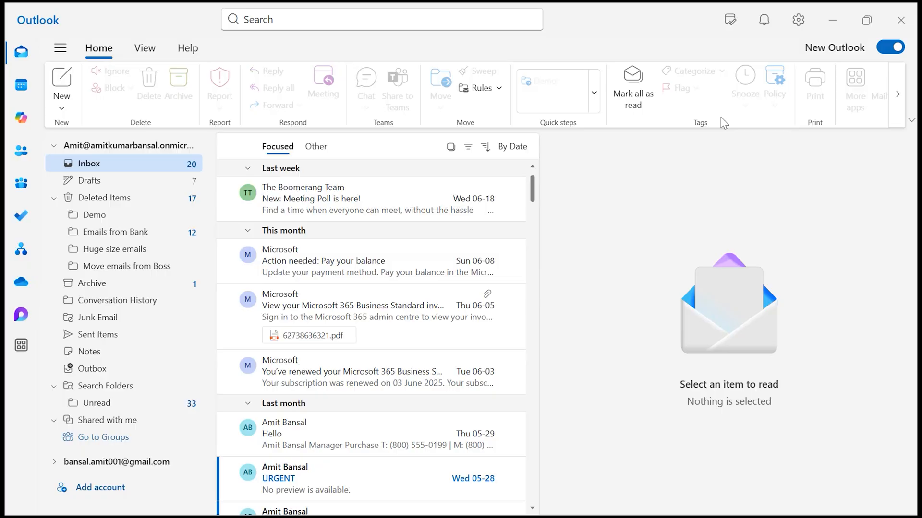
mouse_move(62, 87)
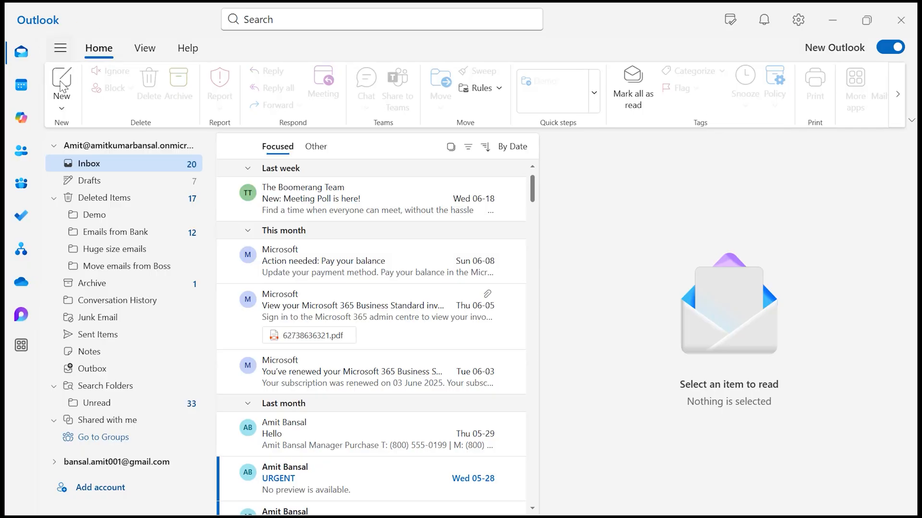
Step: Start a new email to a suggested contact with the subject 'Test Mail'
click(62, 82)
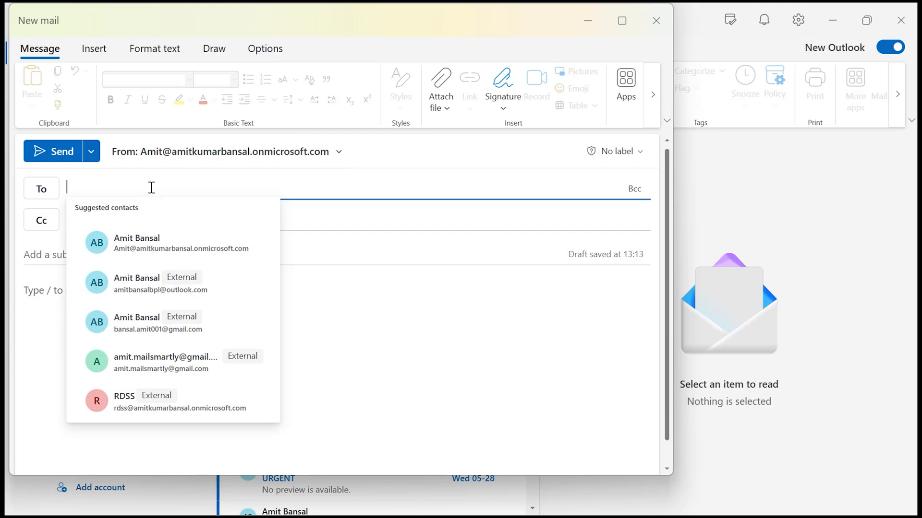
click(160, 283)
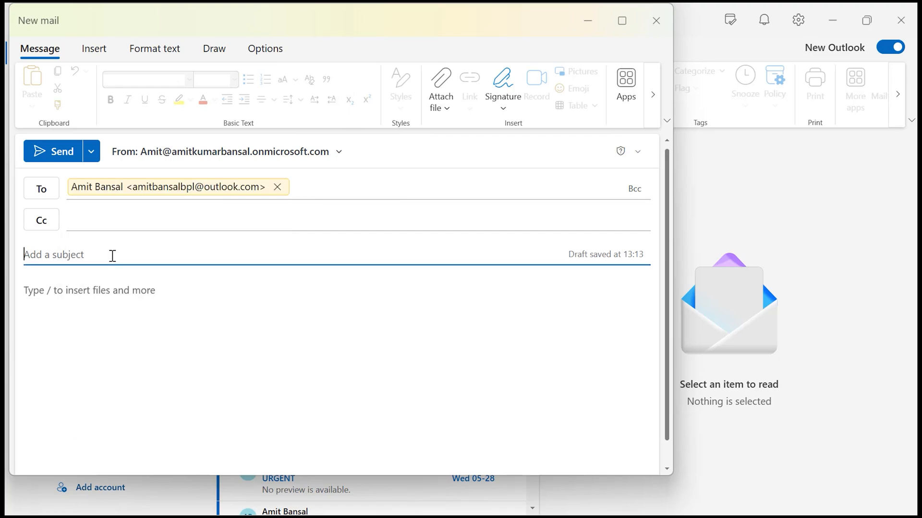
text(Test Mail)
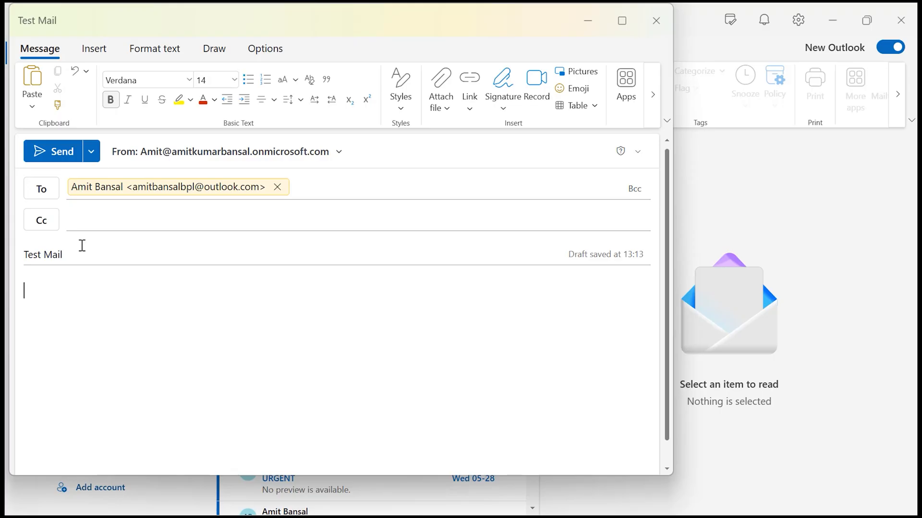
Step: Show the draft's message Options ribbon with the High and Low importance buttons
click(265, 48)
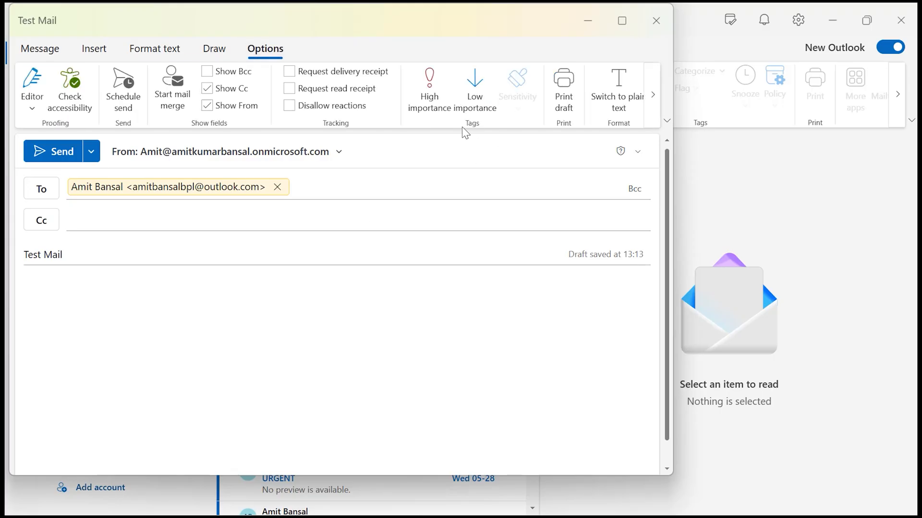
mouse_move(469, 132)
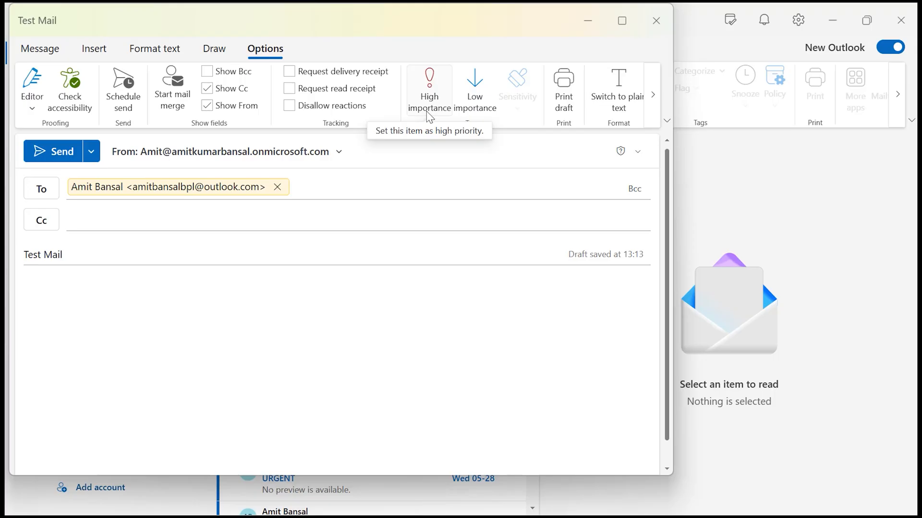
mouse_move(473, 88)
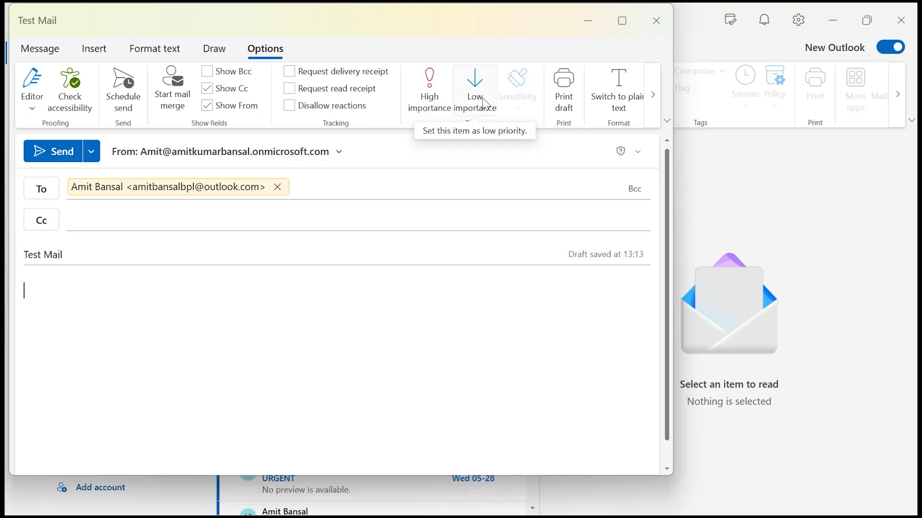
mouse_move(339, 294)
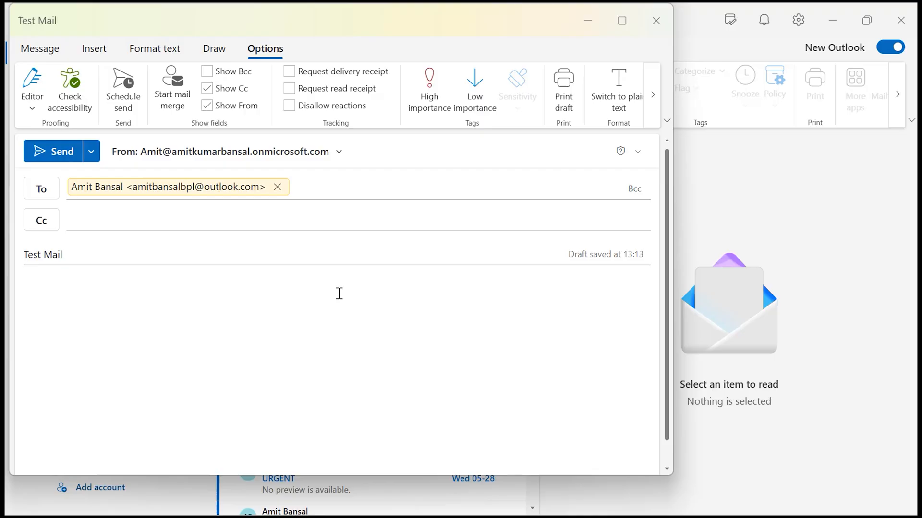
mouse_move(419, 140)
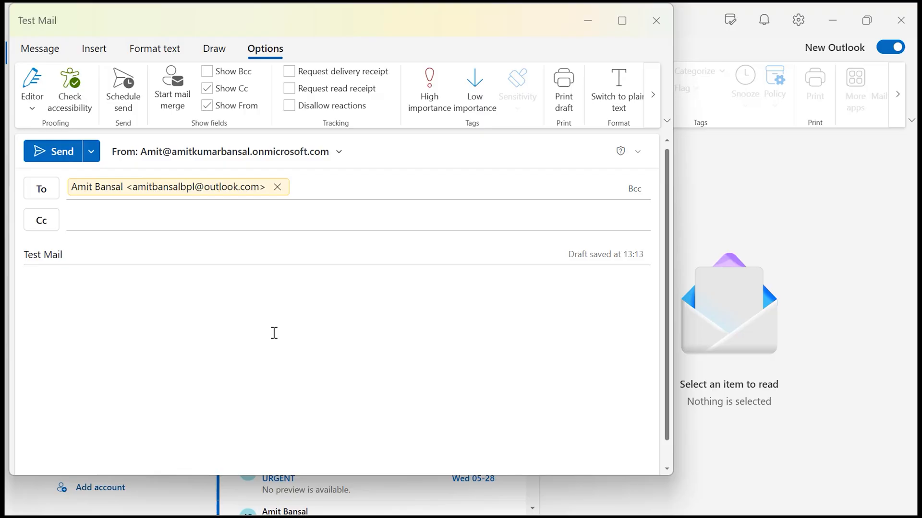
mouse_move(409, 241)
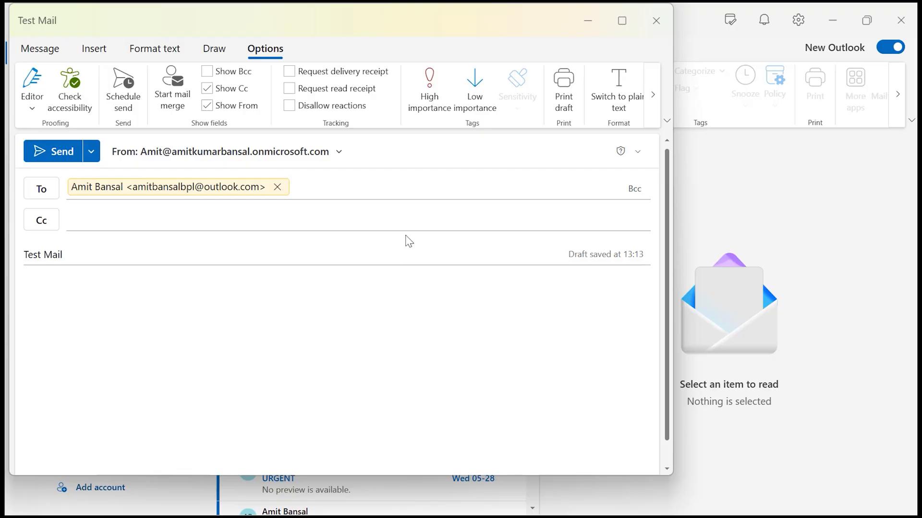
mouse_move(474, 88)
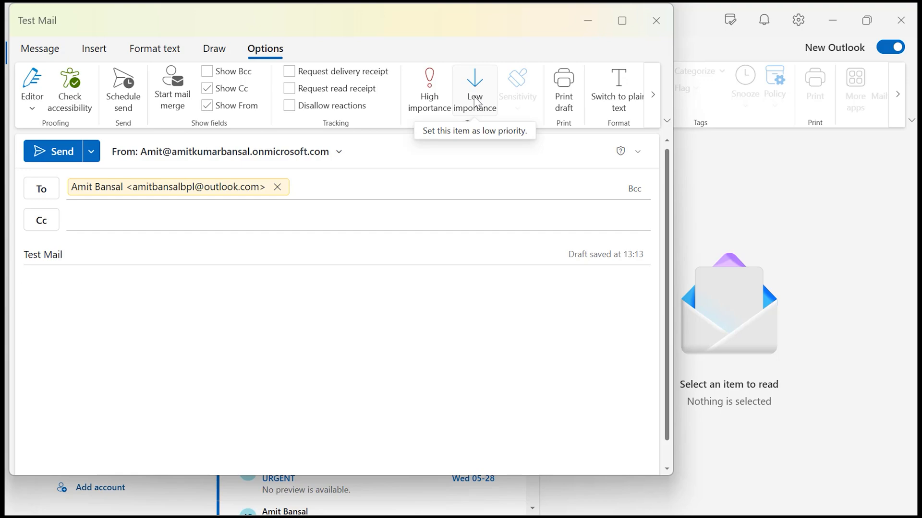
mouse_move(434, 129)
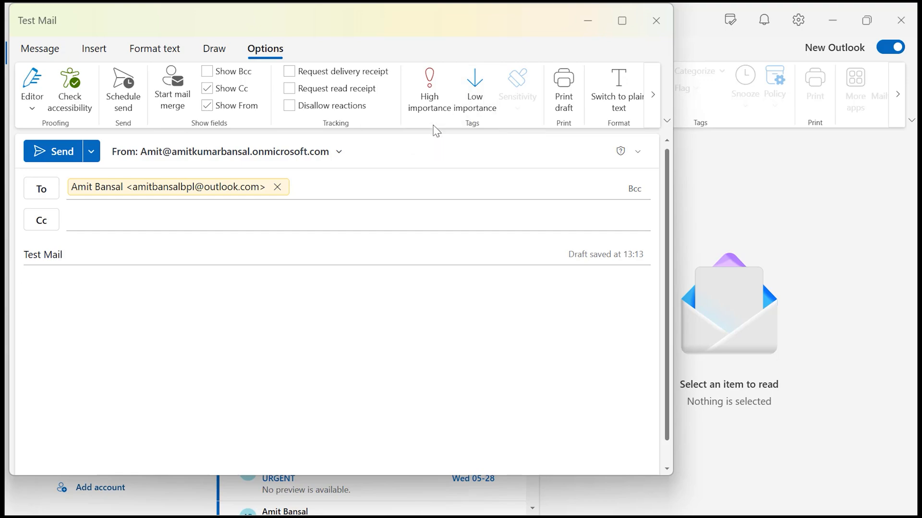
mouse_move(428, 91)
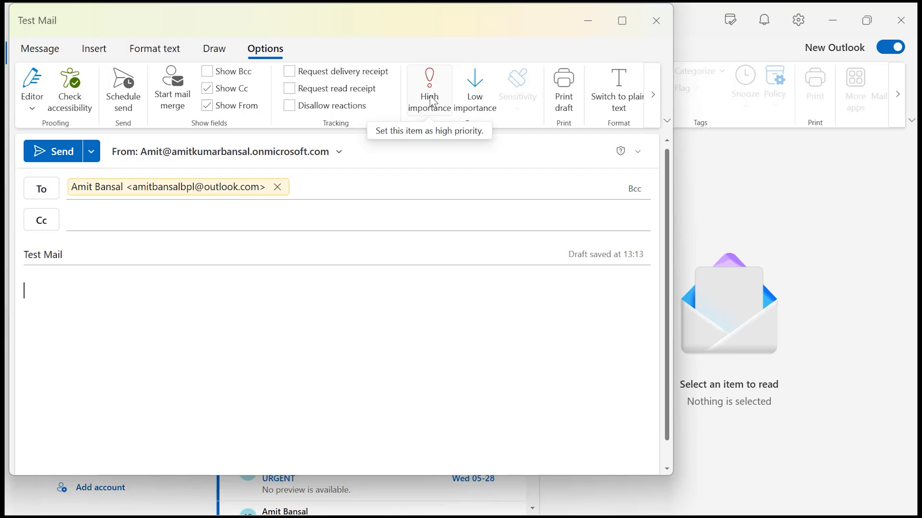
Step: Mark the draft High importance, switch it to Low importance, and send it
click(429, 82)
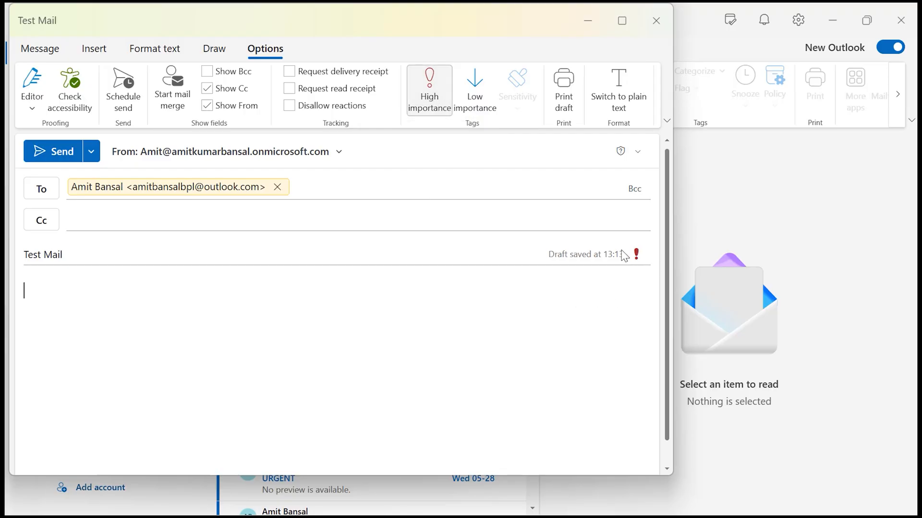
mouse_move(474, 88)
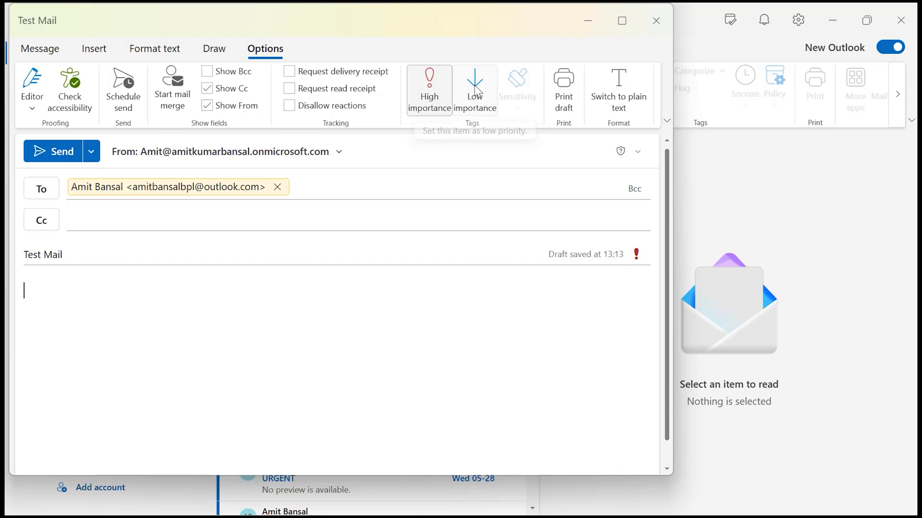
click(474, 89)
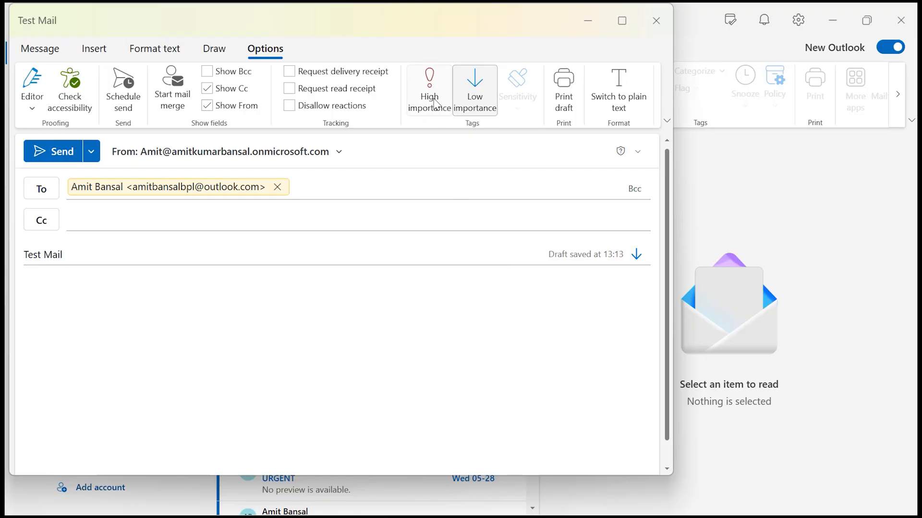
mouse_move(429, 88)
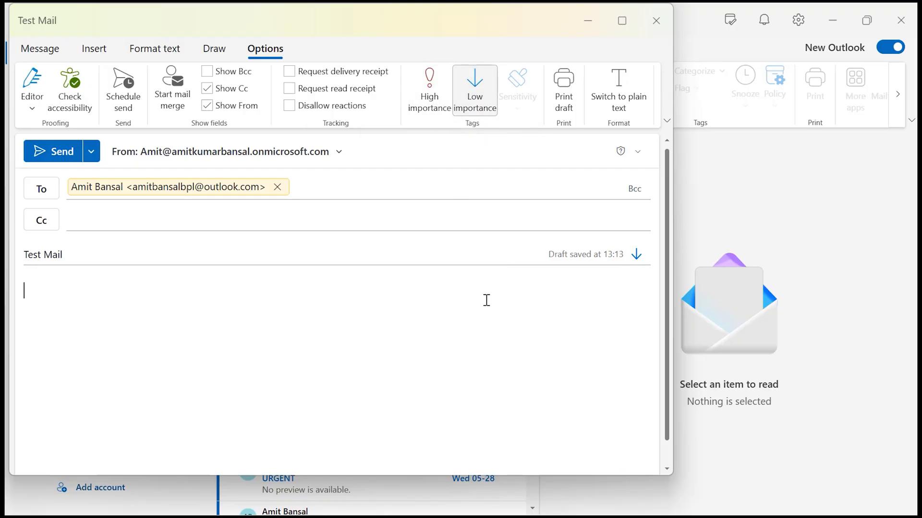
click(53, 150)
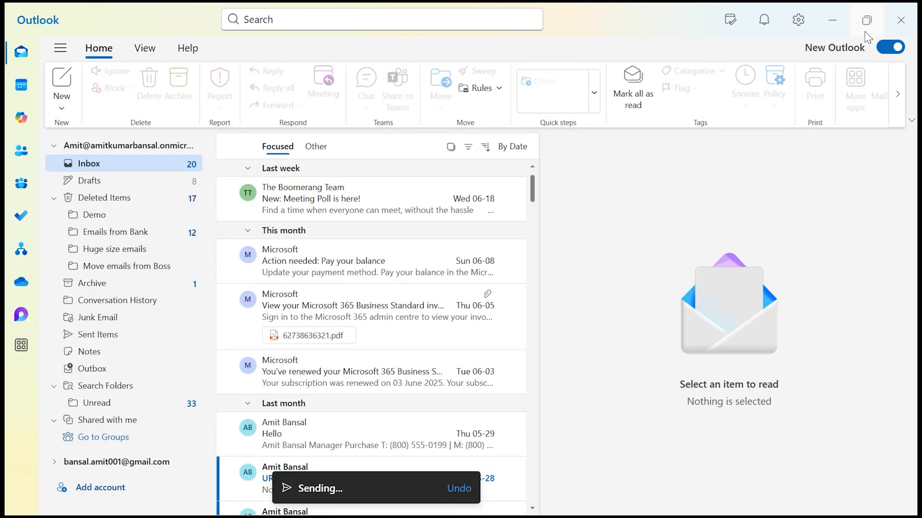
Step: Switch to classic Outlook to see 'Test Mail' at the top of the Inbox
click(890, 47)
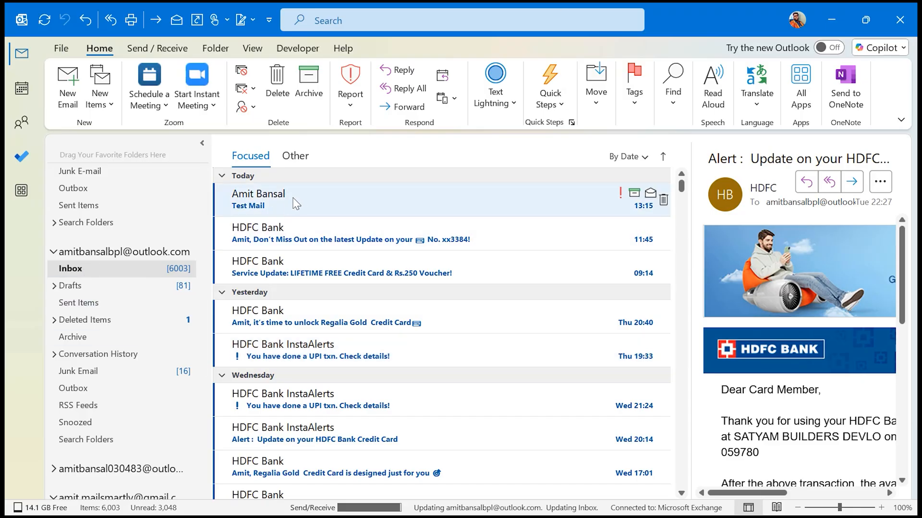
mouse_move(615, 205)
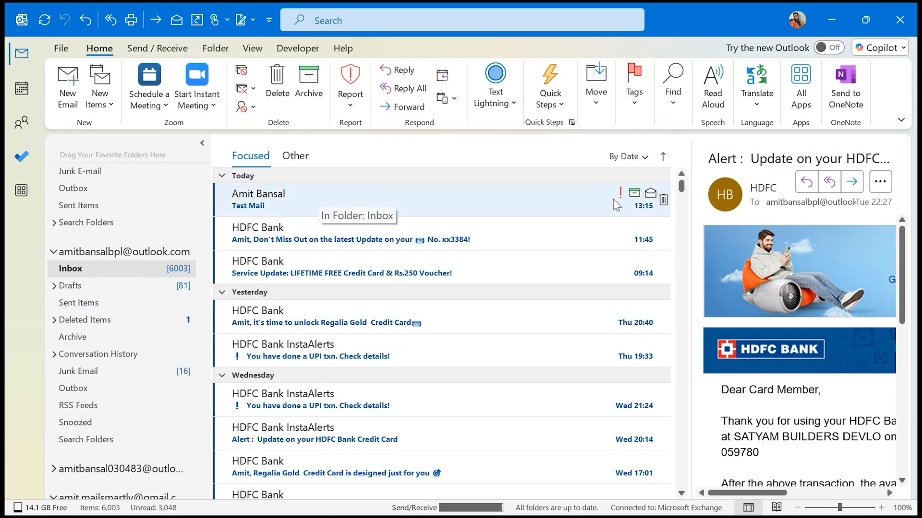
mouse_move(622, 202)
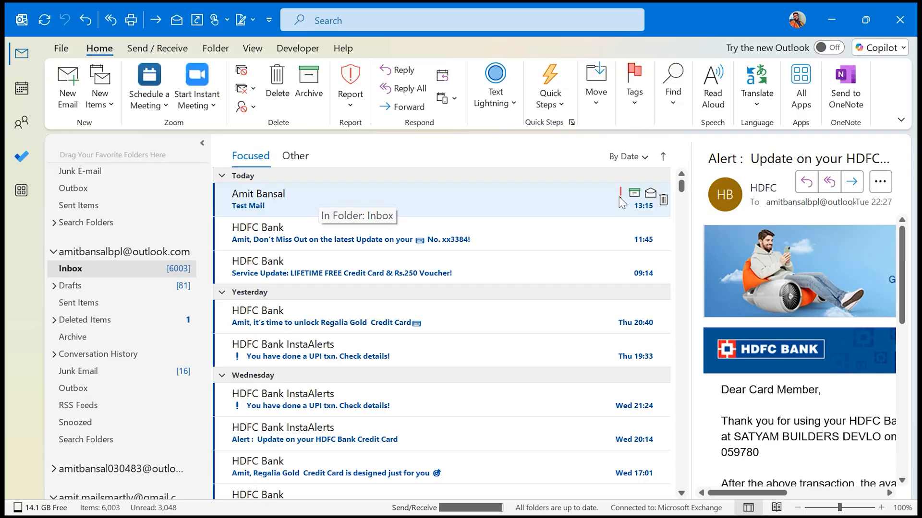
mouse_move(400, 206)
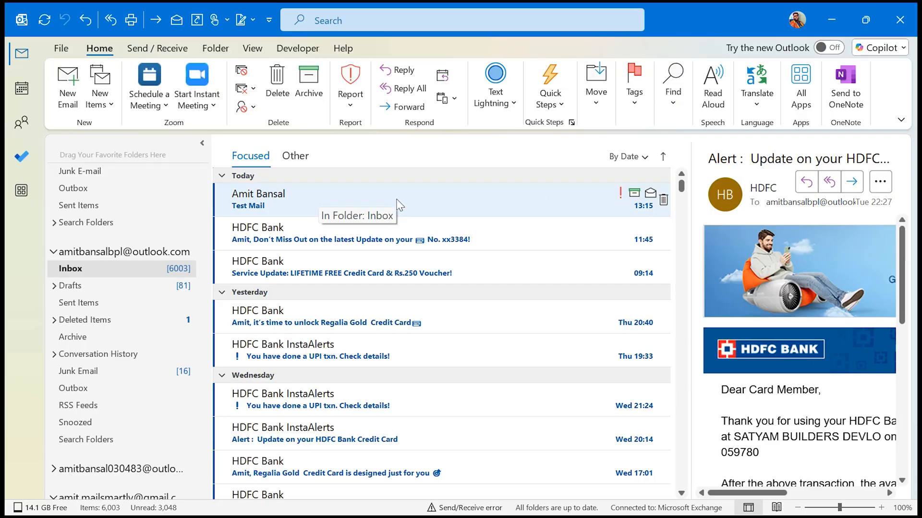
mouse_move(432, 202)
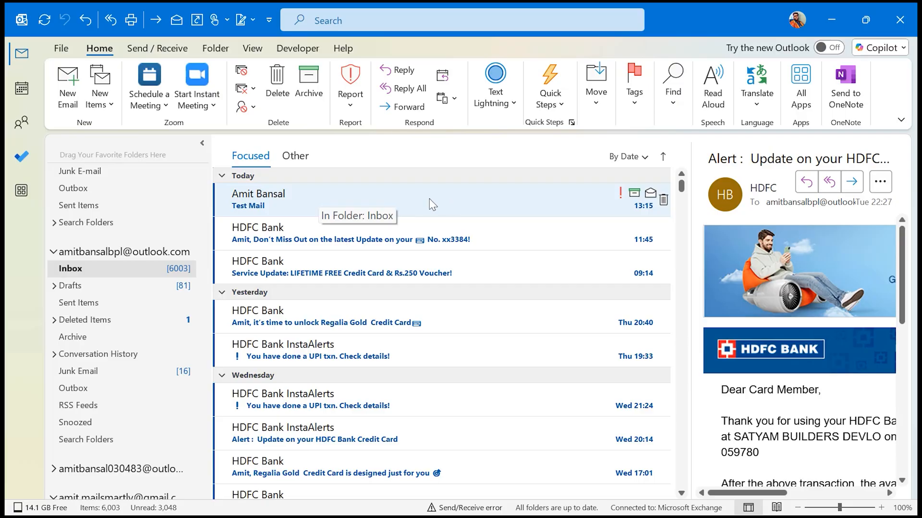
mouse_move(622, 194)
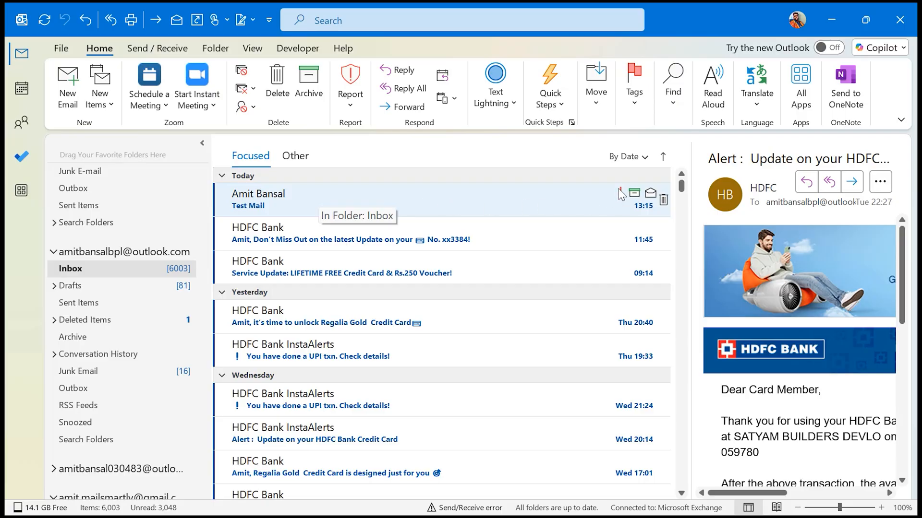
mouse_move(512, 203)
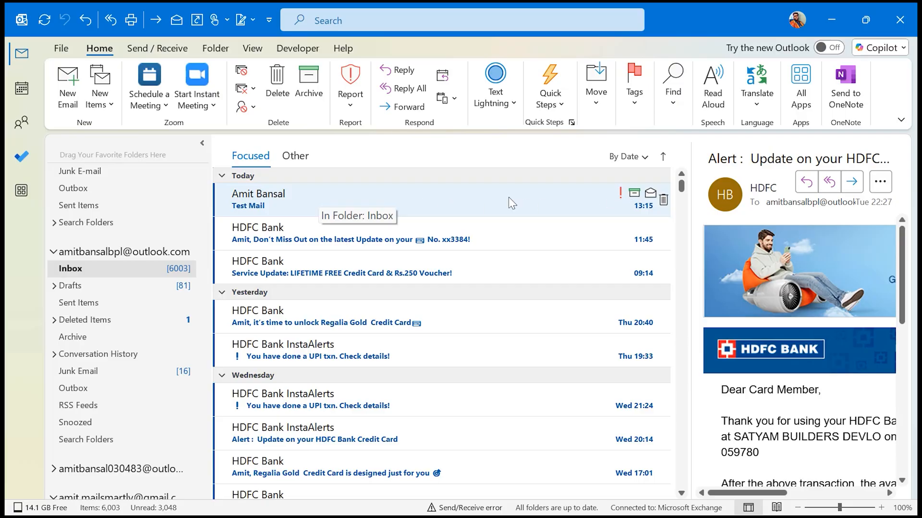